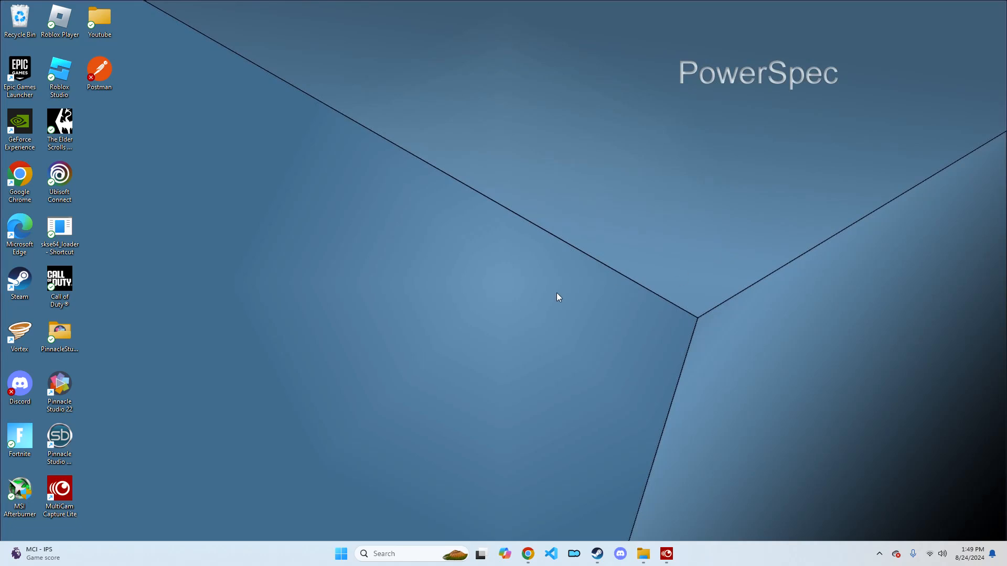
pyautogui.moveTo(257, 270)
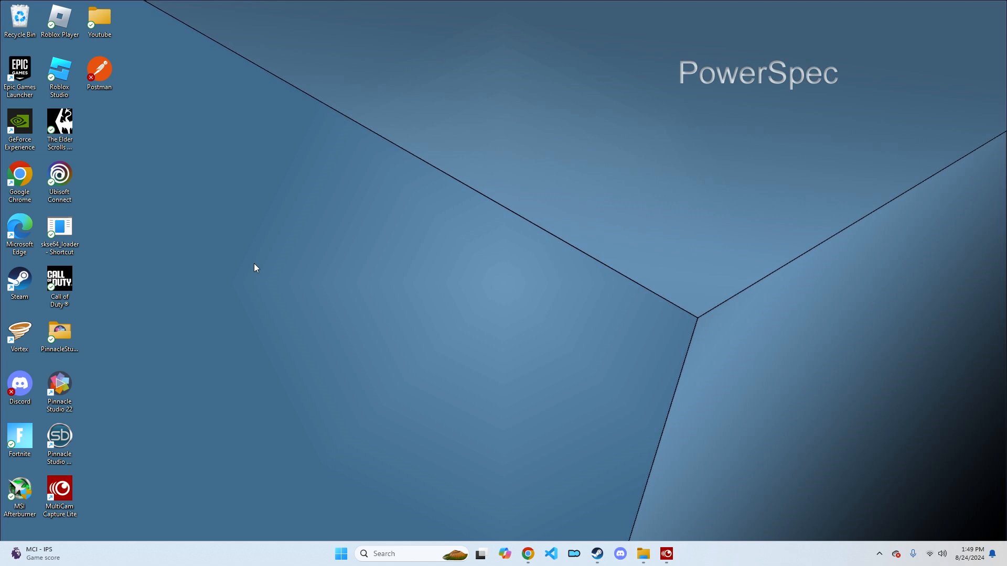
pyautogui.moveTo(13, 286)
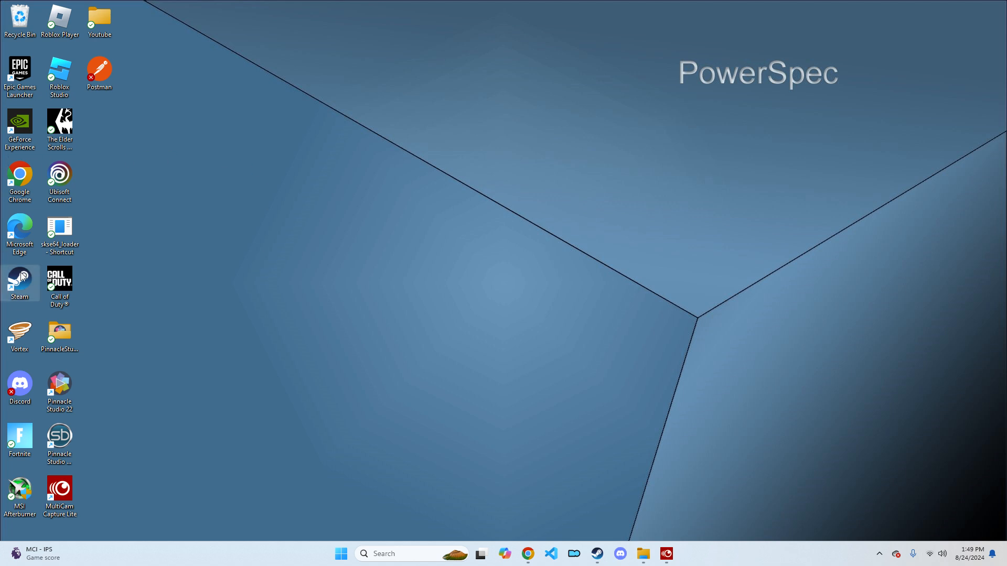
# Bring up the Steam desktop shortcut's Properties window from its context menu.
pyautogui.rightClick(20, 279)
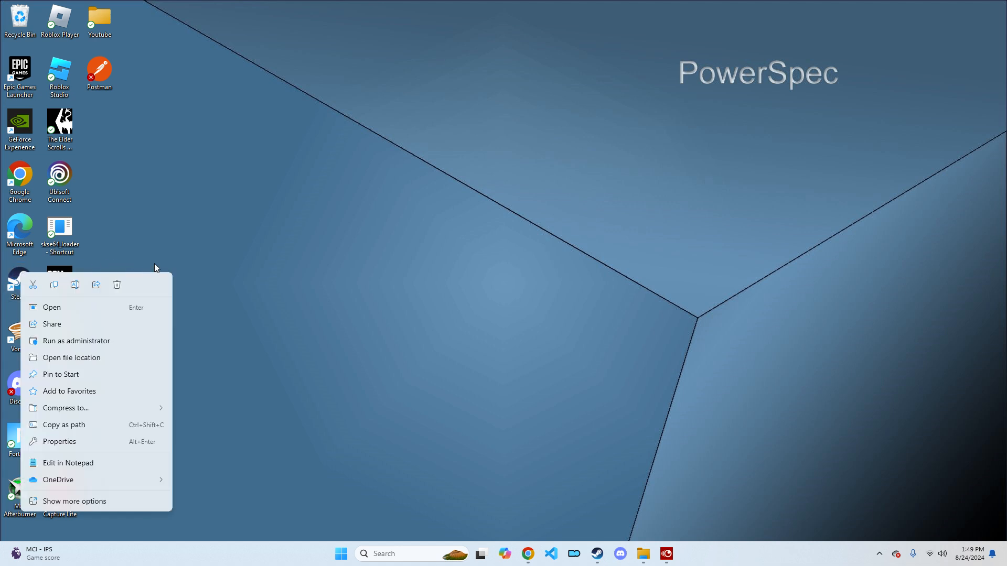
pyautogui.moveTo(164, 254)
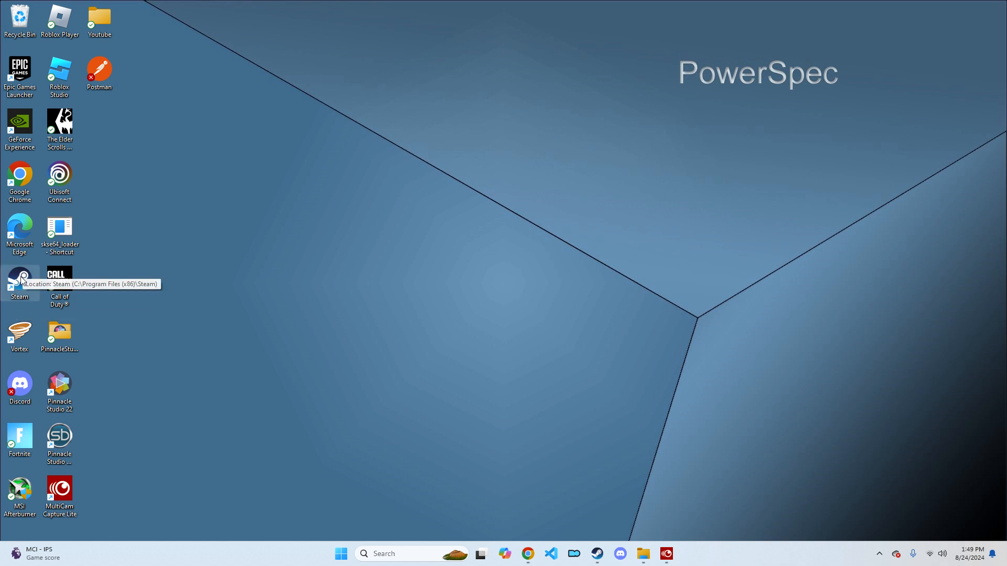
pyautogui.rightClick(19, 277)
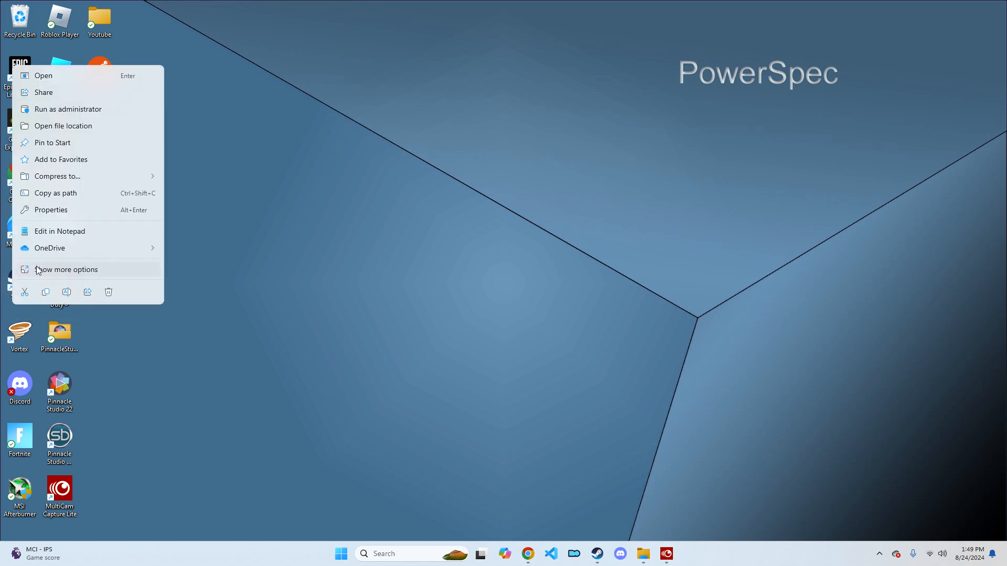
pyautogui.click(50, 209)
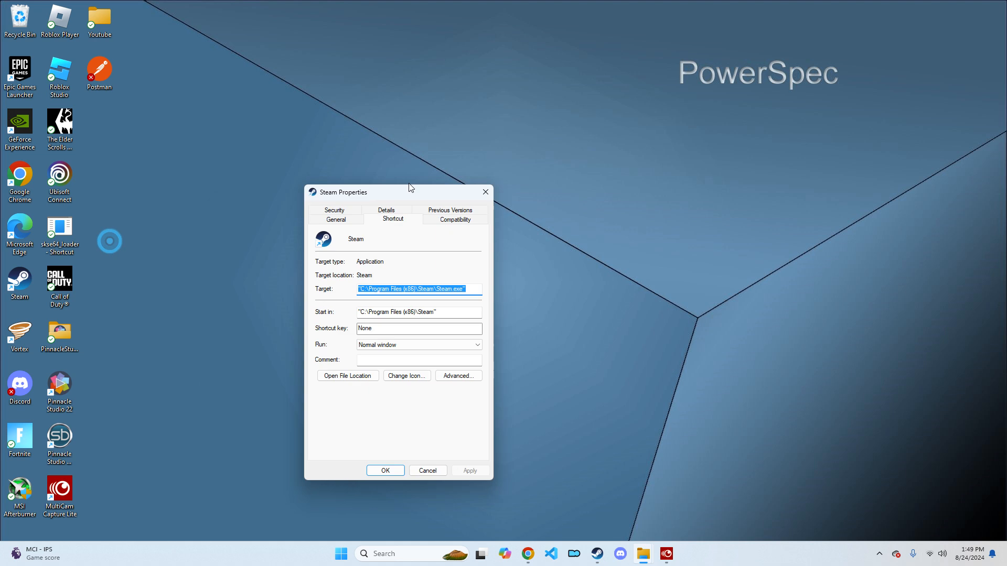
# Enable Windows 8 compatibility mode and Run as administrator for Steam, then confirm with OK.
pyautogui.click(453, 219)
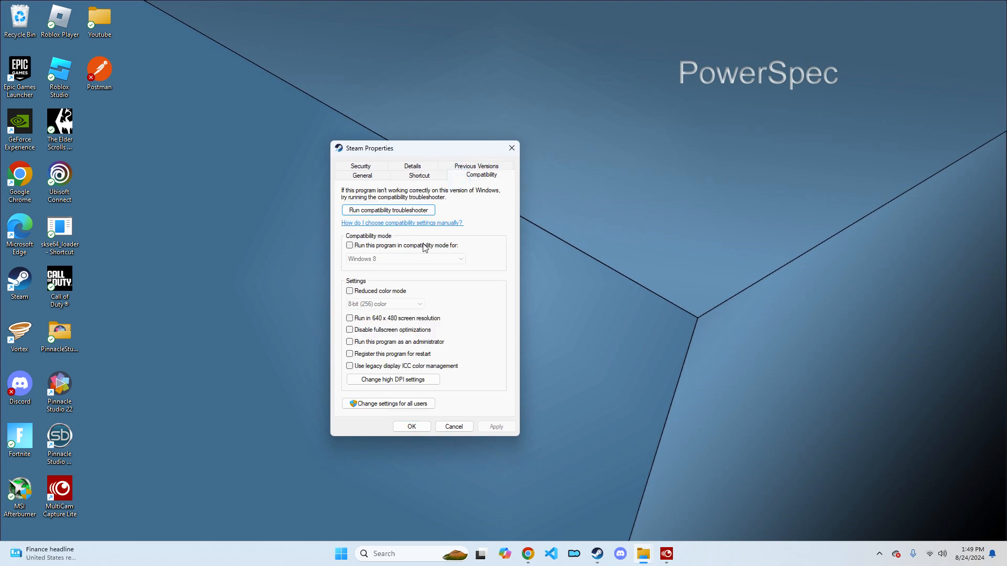
pyautogui.click(349, 246)
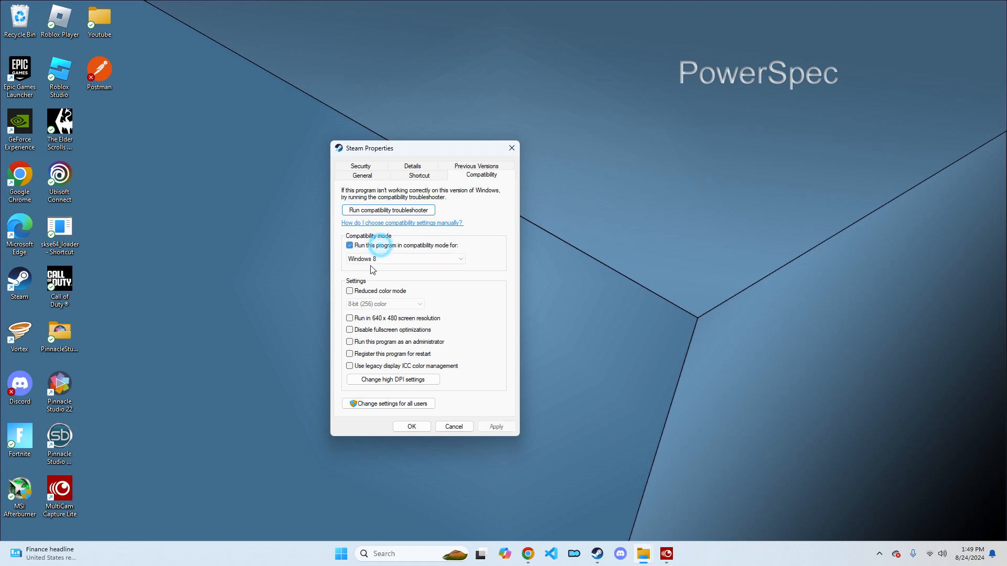
pyautogui.click(350, 342)
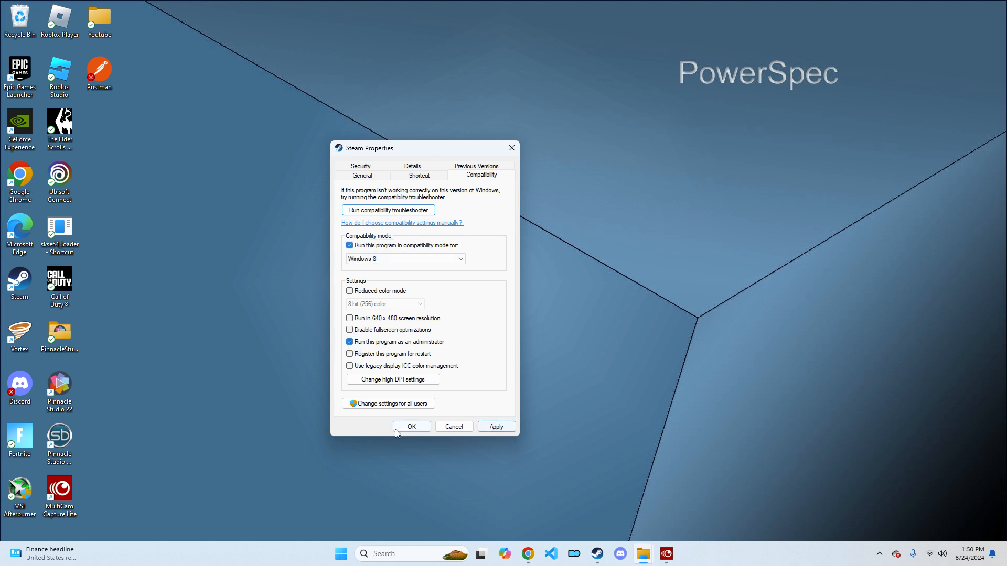
pyautogui.click(411, 426)
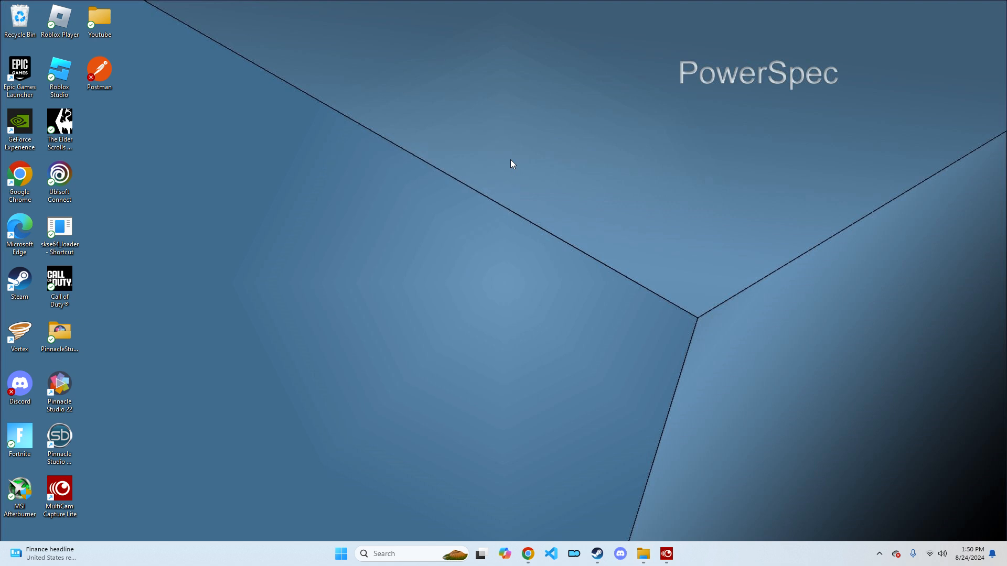